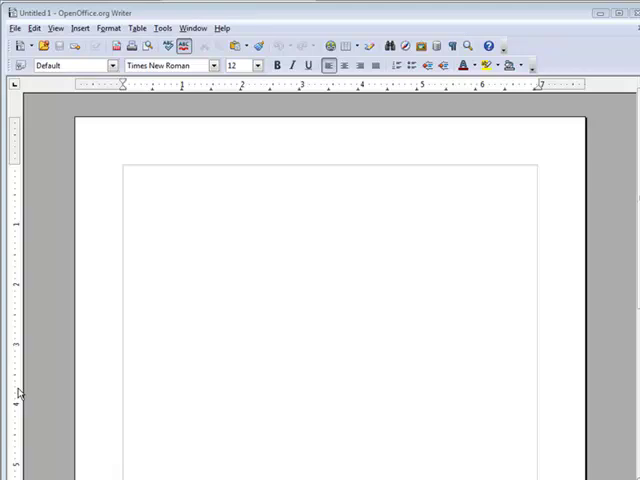
{"action": "mouse_move", "coordinate": [224, 326]}
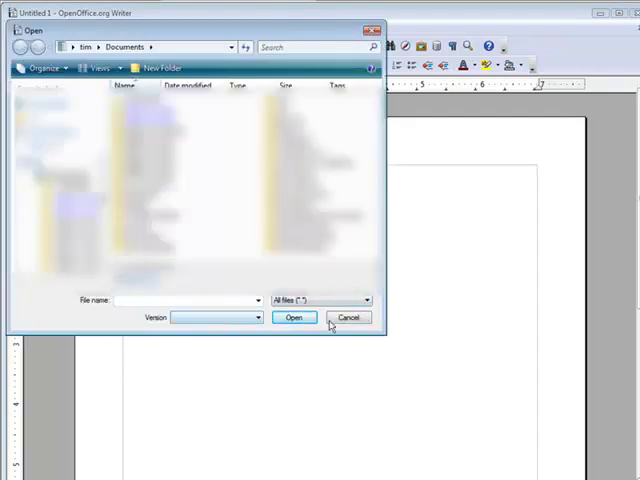
Browse the Open dialog's full list of supported file types, then cancel without opening anything.
{"action": "left_click", "coordinate": [364, 300]}
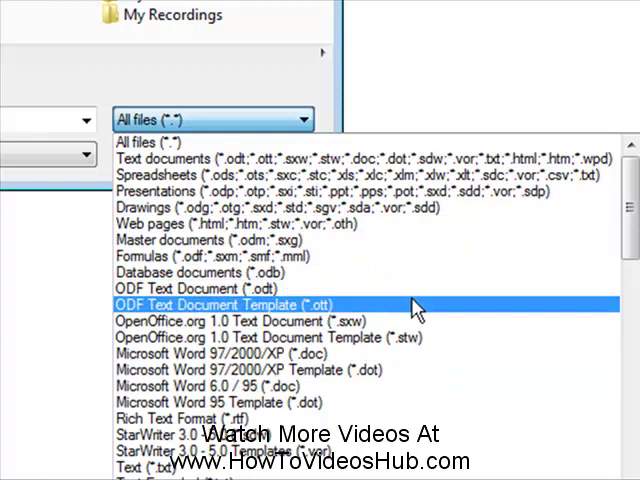
{"action": "scroll", "scroll_direction": "down", "scroll_amount": 3}
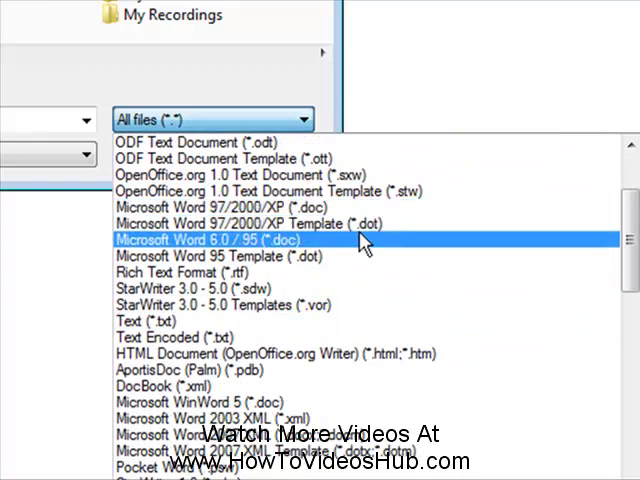
{"action": "scroll", "scroll_direction": "down", "scroll_amount": 3}
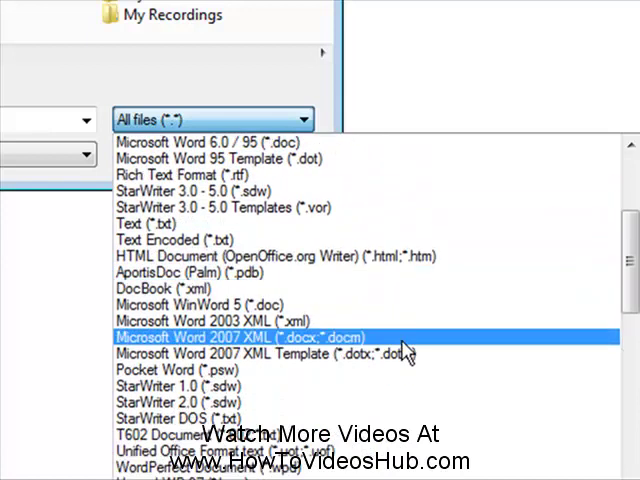
{"action": "scroll", "scroll_direction": "down", "scroll_amount": 3}
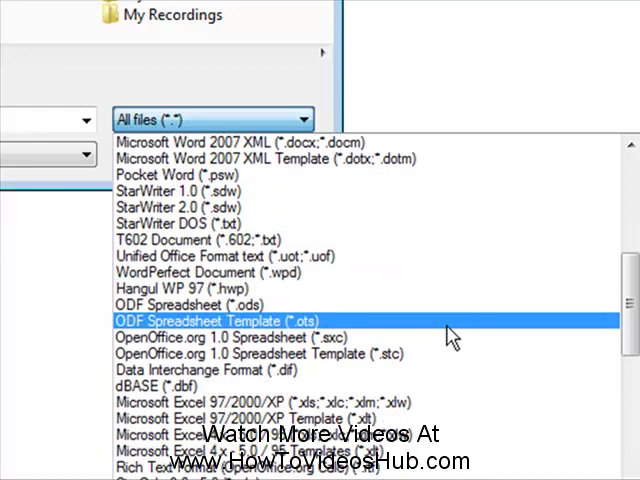
{"action": "scroll", "scroll_direction": "down", "scroll_amount": 3}
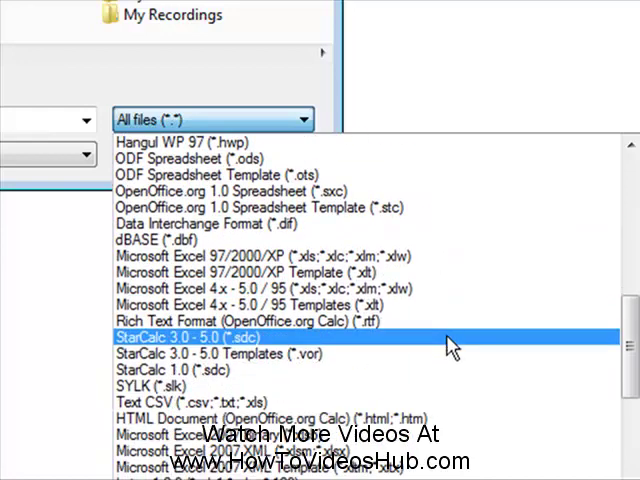
{"action": "scroll", "scroll_direction": "down", "scroll_amount": 3}
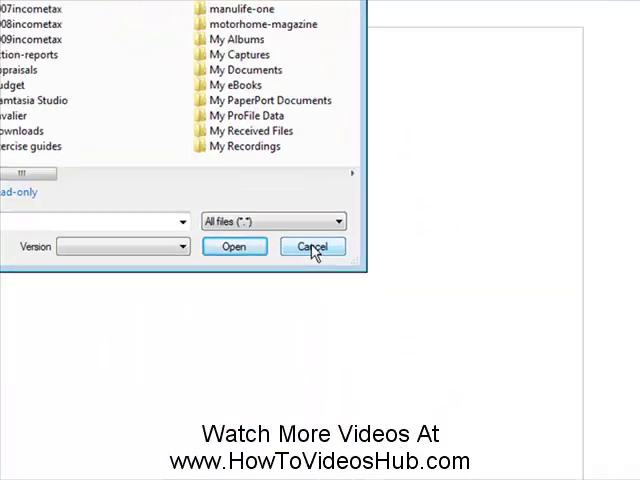
{"action": "left_click", "coordinate": [312, 246]}
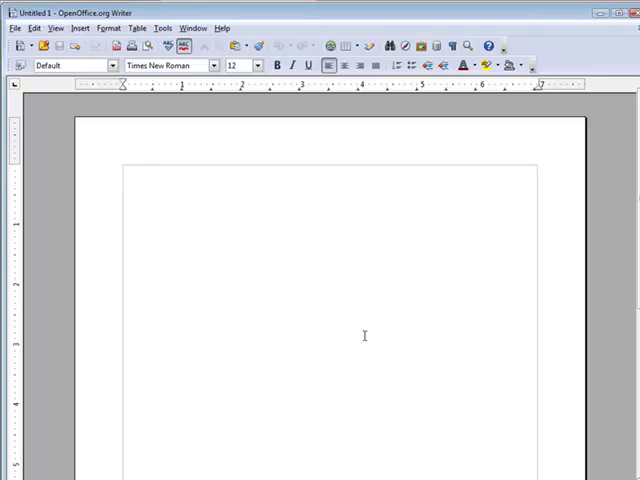
{"action": "mouse_move", "coordinate": [356, 276]}
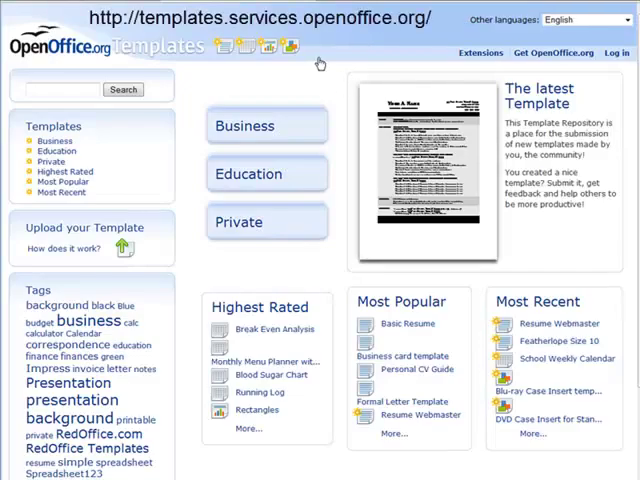
{"action": "mouse_move", "coordinate": [322, 74]}
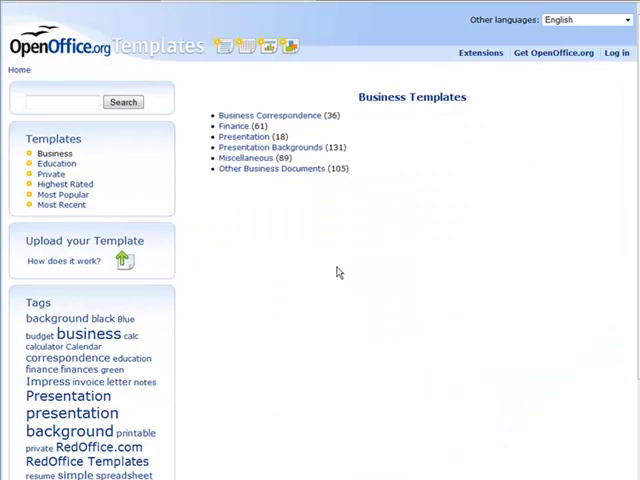
{"action": "mouse_move", "coordinate": [270, 116]}
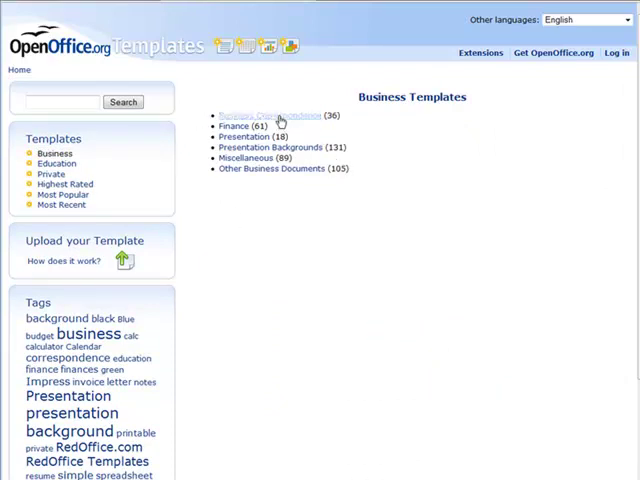
{"action": "mouse_move", "coordinate": [234, 126]}
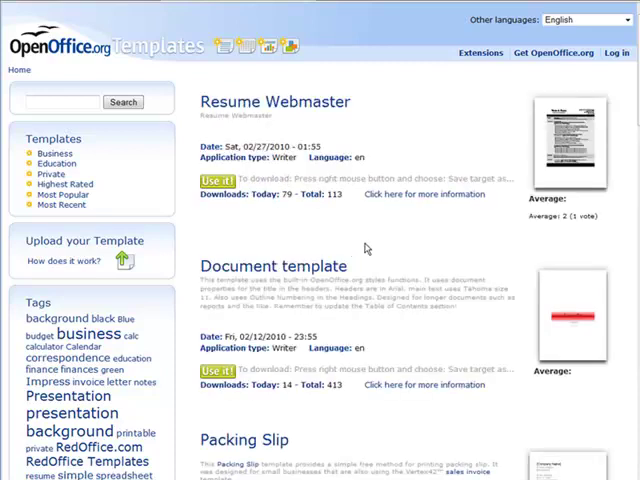
Scroll through the templates site to locate the Quarter Page Flyer template.
{"action": "scroll", "scroll_direction": "down", "scroll_amount": 3}
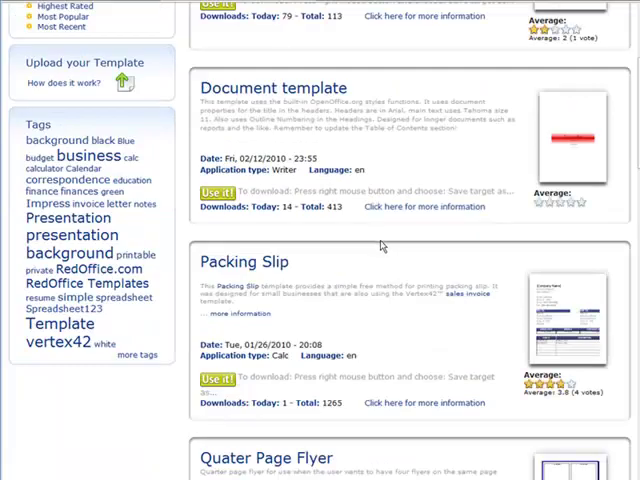
{"action": "scroll", "scroll_direction": "down", "scroll_amount": 3}
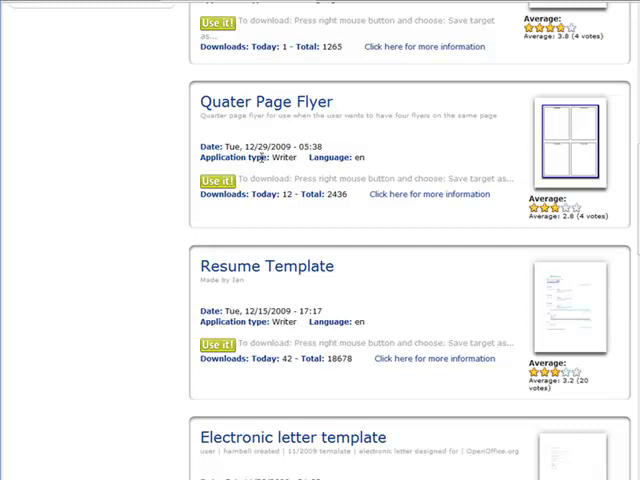
{"action": "double_click", "coordinate": [290, 156]}
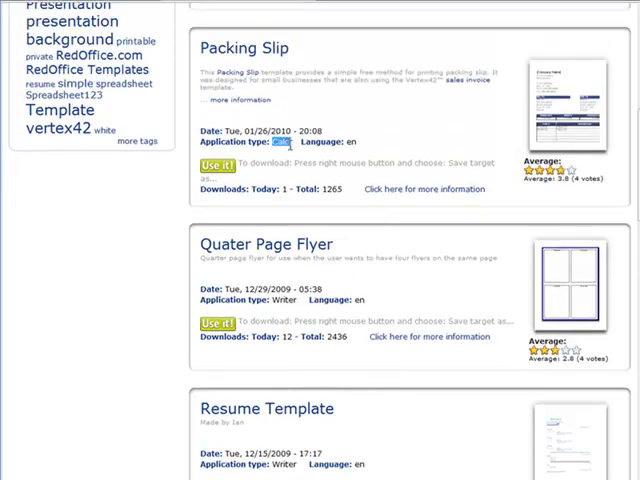
{"action": "scroll", "scroll_direction": "down", "scroll_amount": 3}
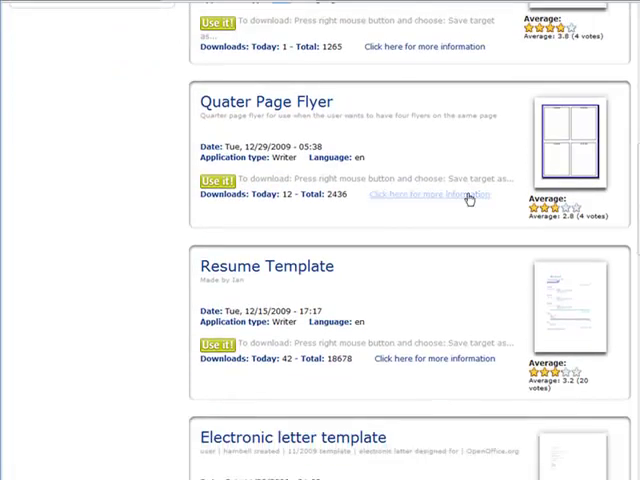
{"action": "scroll", "scroll_direction": "down", "scroll_amount": 3}
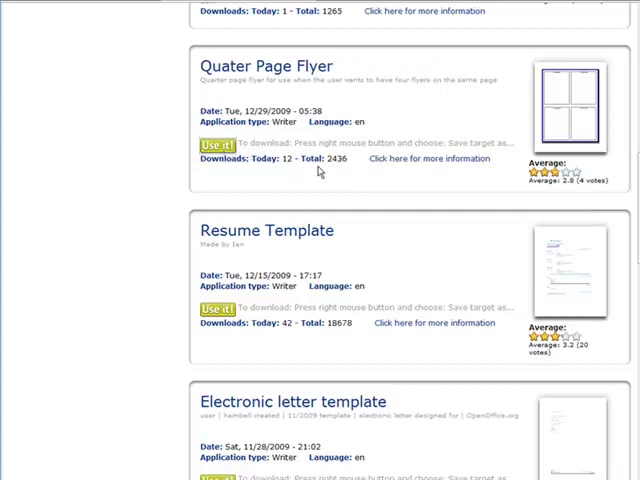
Download the Quarter Page Flyer template via 'Use it' and save the file to the Desktop.
{"action": "left_click", "coordinate": [216, 146]}
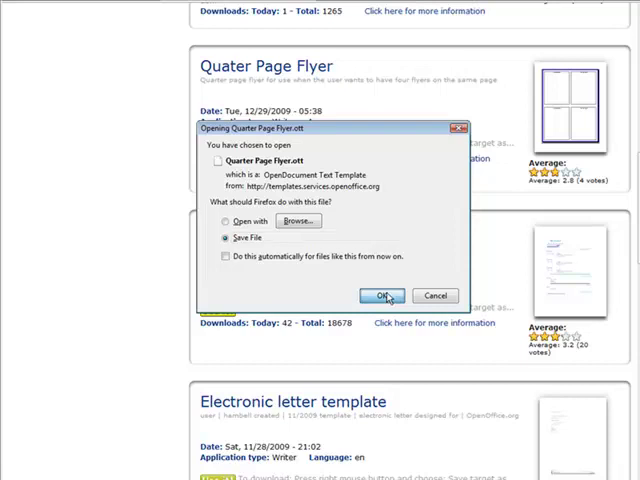
{"action": "left_click", "coordinate": [378, 296]}
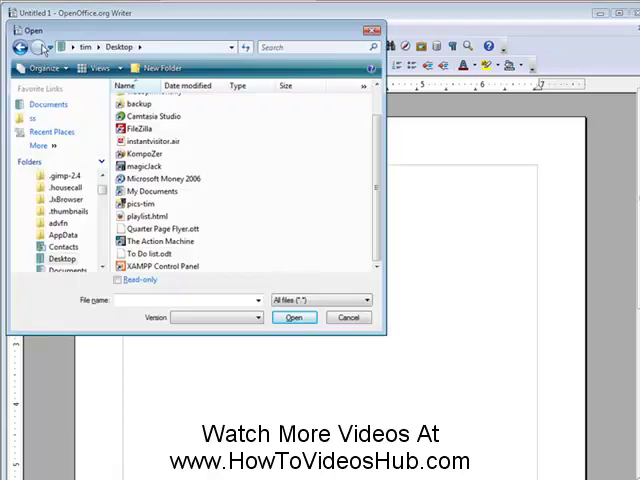
Open Quarter Page Flyer.ott from the Desktop in Writer.
{"action": "left_click", "coordinate": [156, 228]}
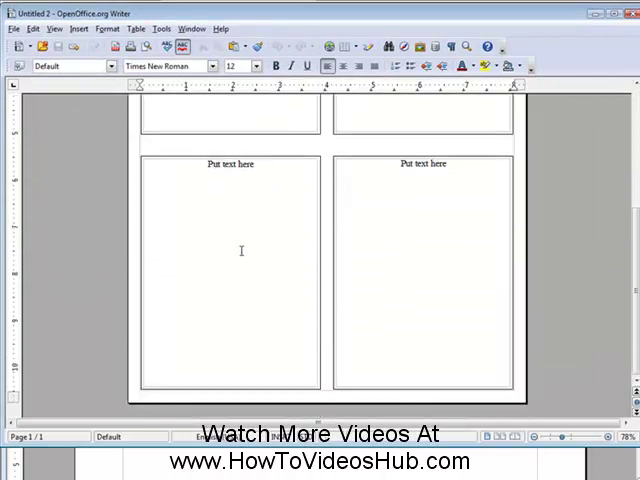
{"action": "scroll", "scroll_direction": "up", "scroll_amount": 3}
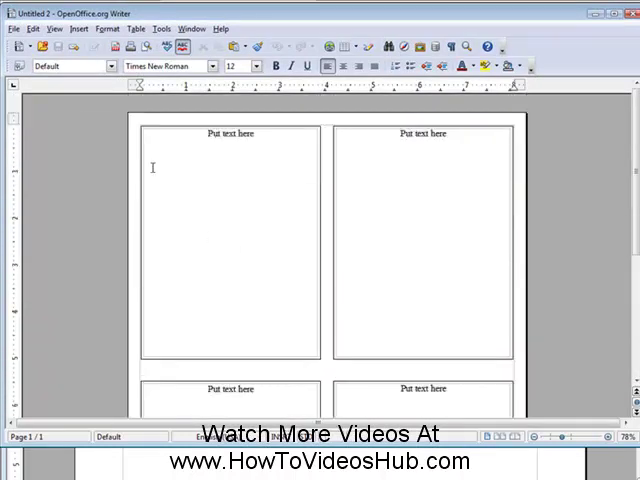
{"action": "scroll", "scroll_direction": "down", "scroll_amount": 3}
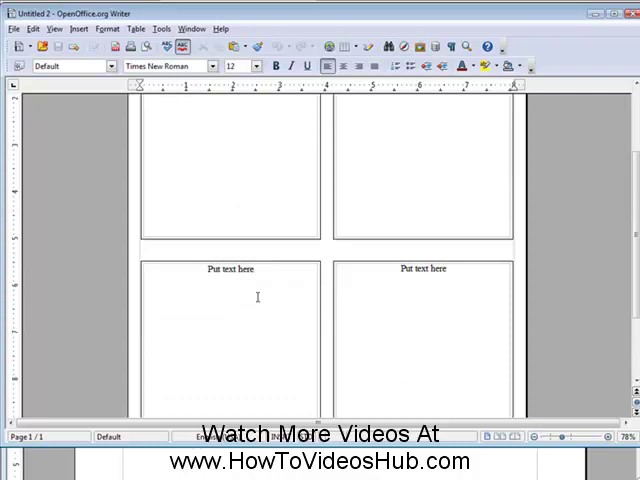
{"action": "scroll", "scroll_direction": "up", "scroll_amount": 3}
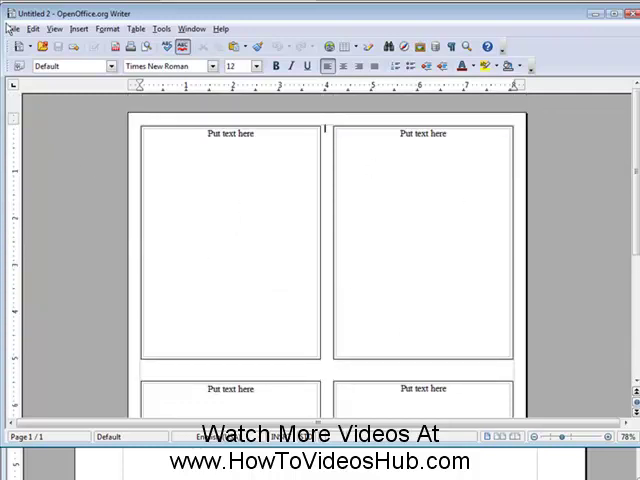
{"action": "left_click", "coordinate": [12, 28]}
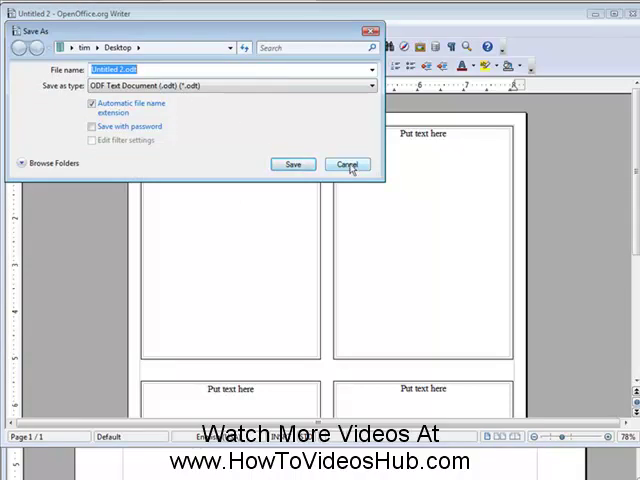
{"action": "left_click", "coordinate": [348, 164]}
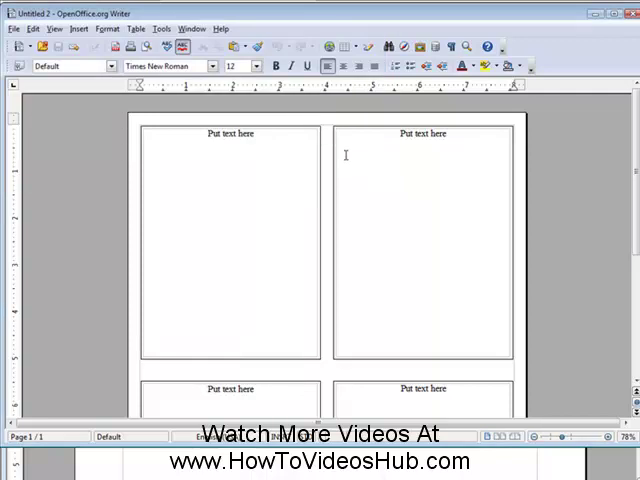